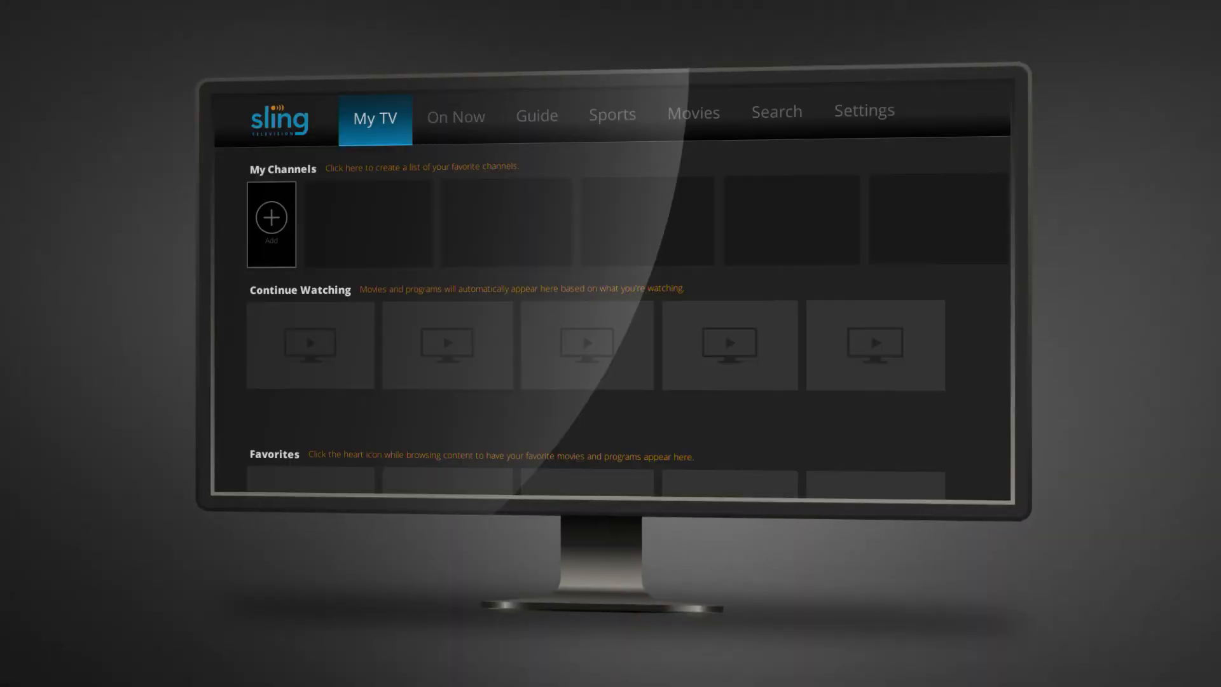
Tour the On Now, Guide, Movies and Search sections, ending on the Settings account page.
click(455, 116)
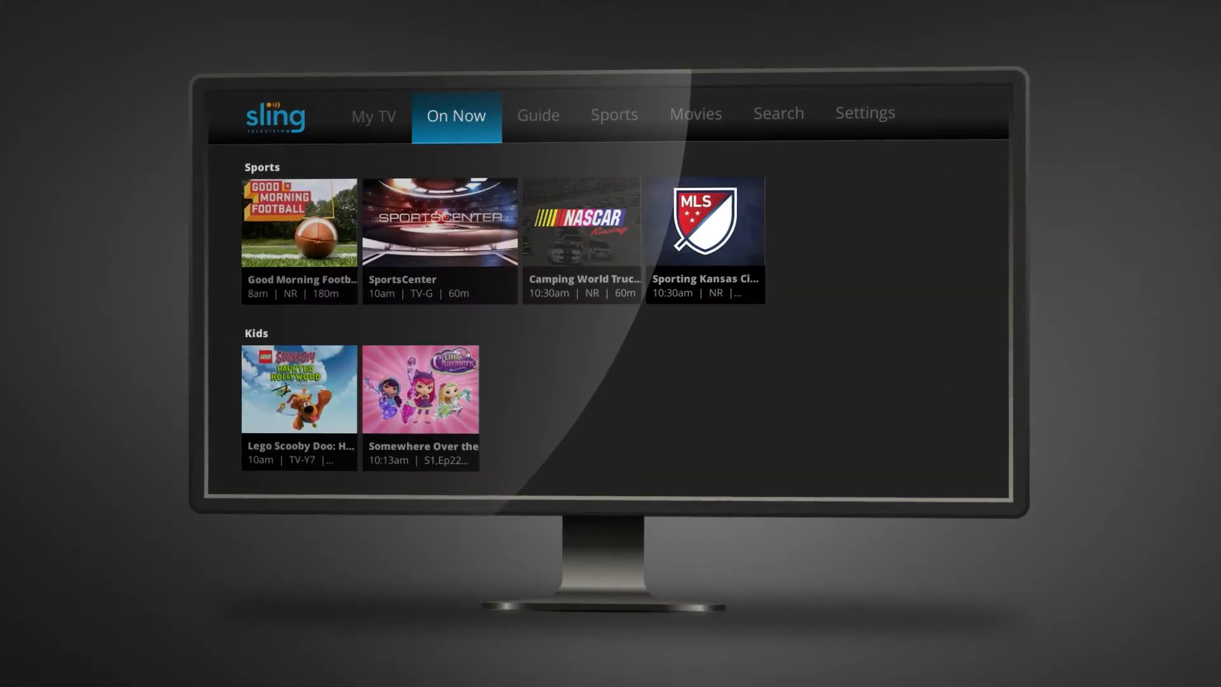
click(539, 115)
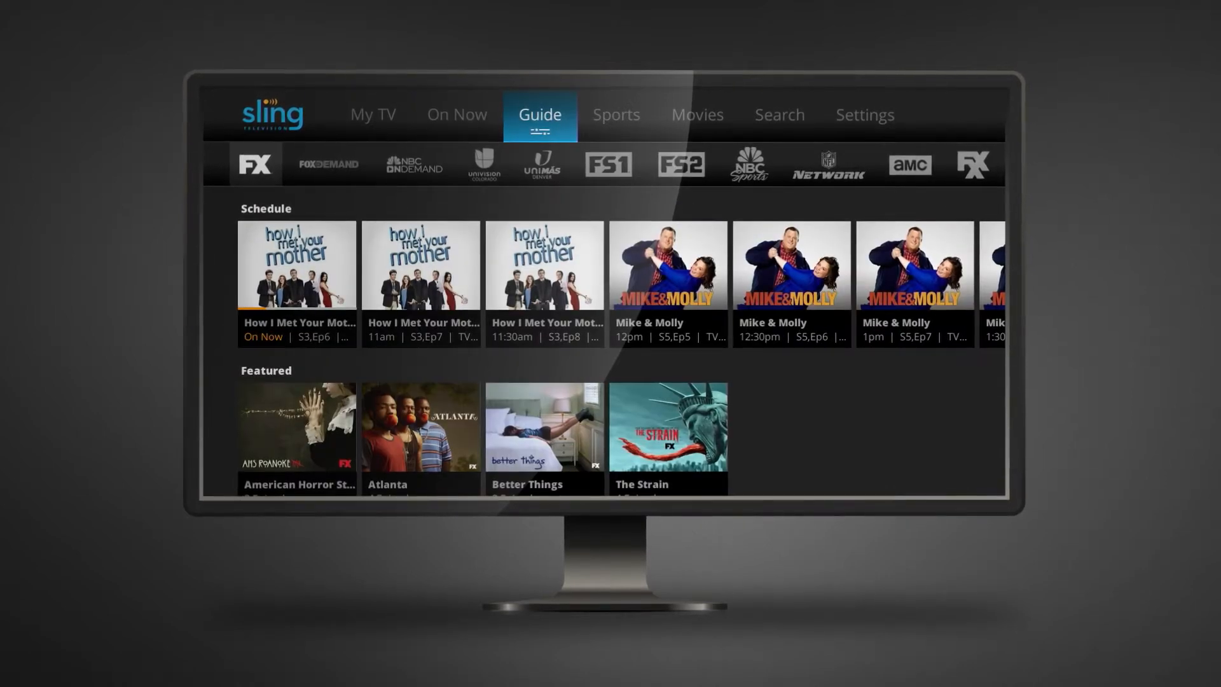
click(698, 116)
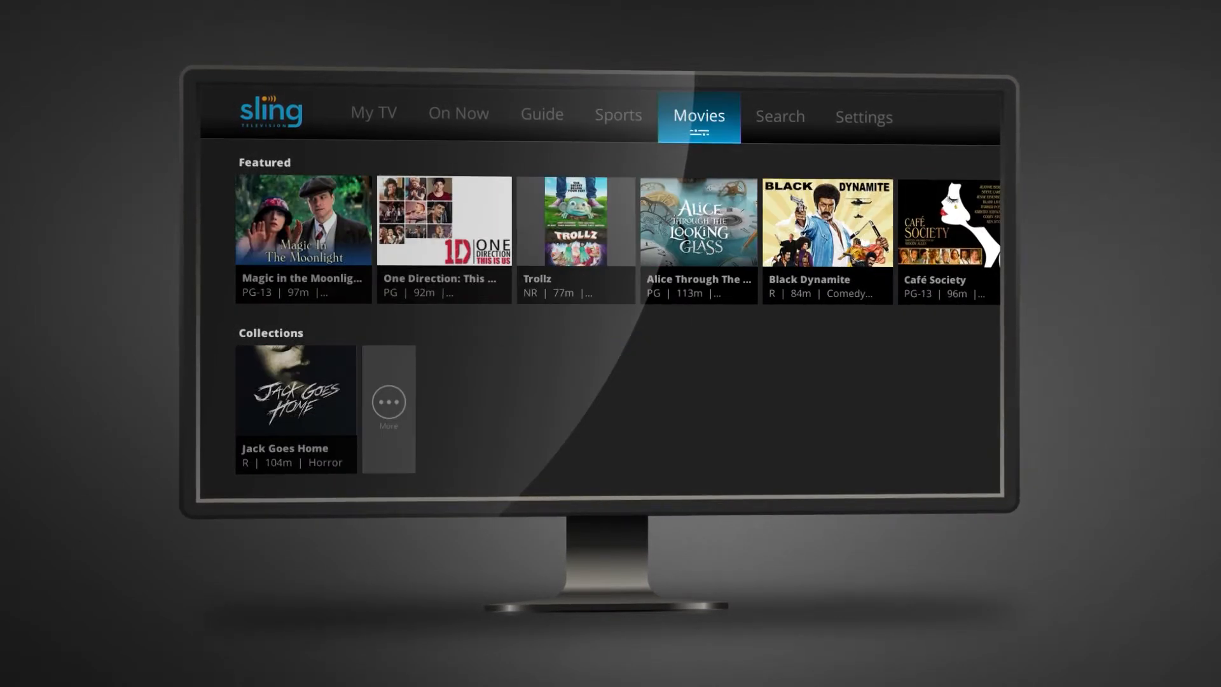
click(779, 117)
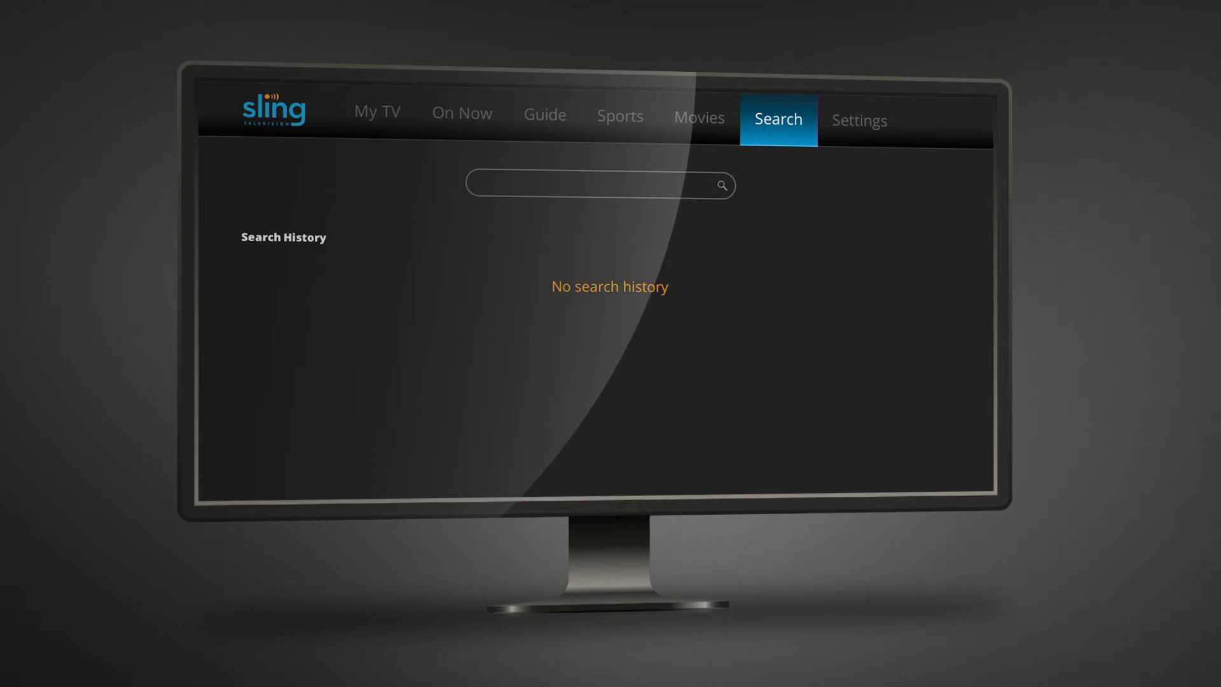
click(859, 120)
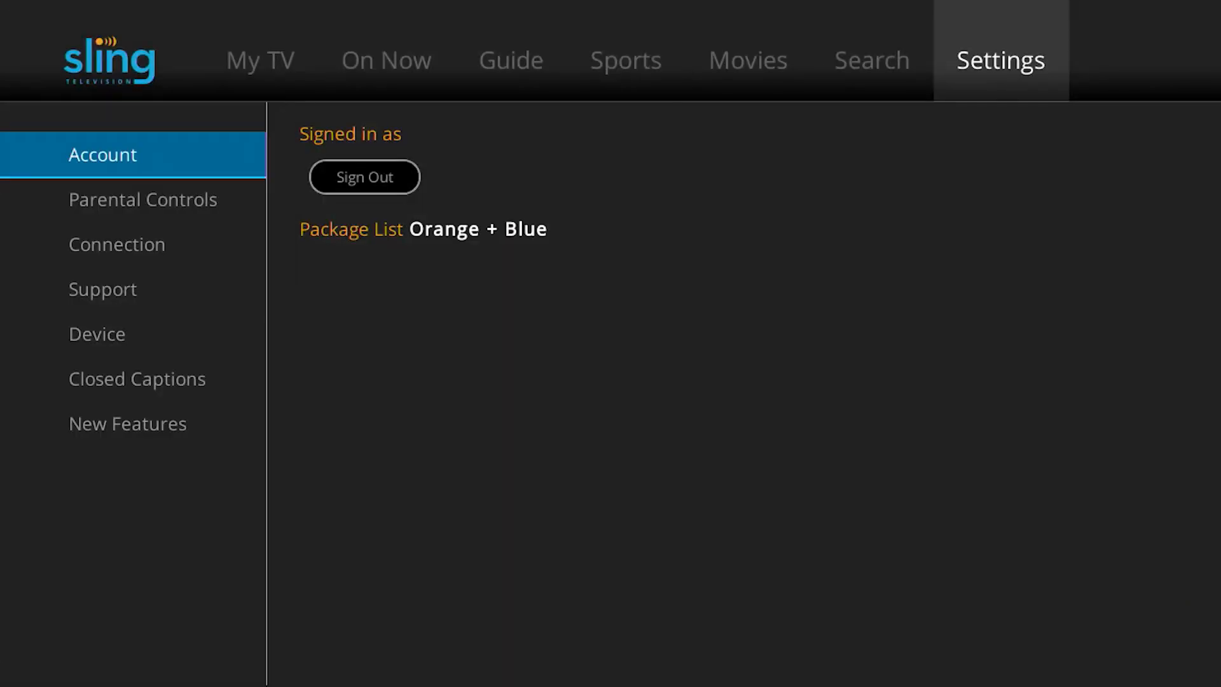
Open Parental Controls in Settings, listing lockable rating tiers and the purchase lock.
click(142, 200)
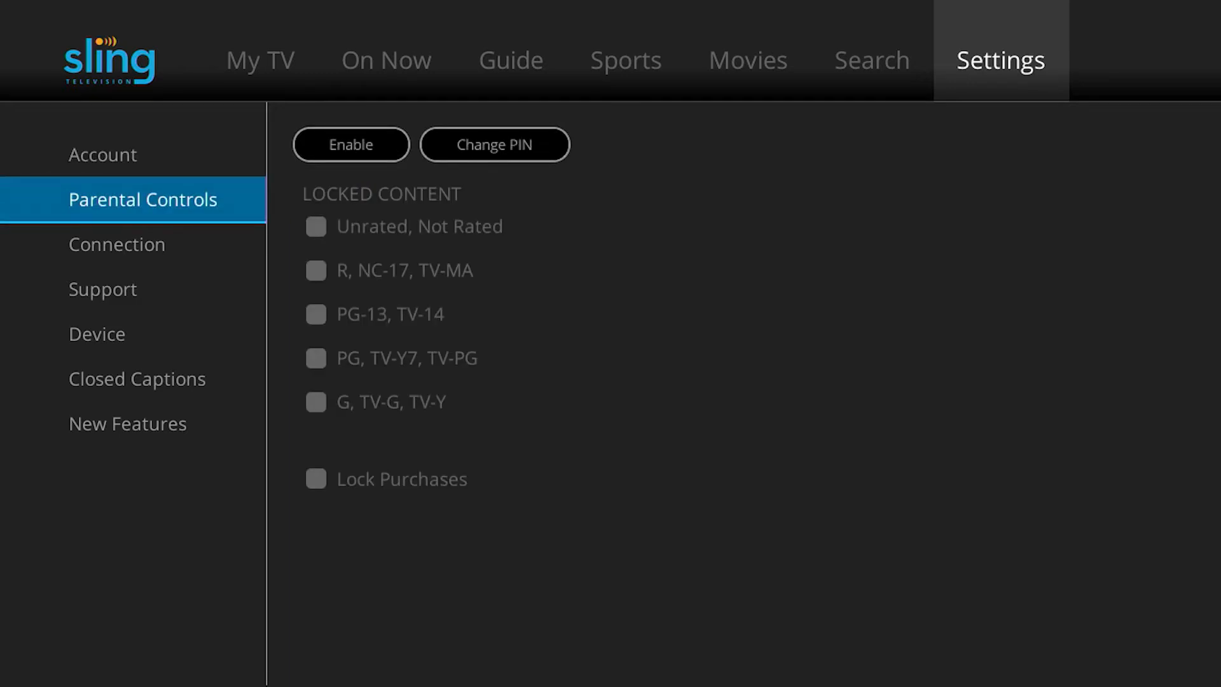
click(351, 143)
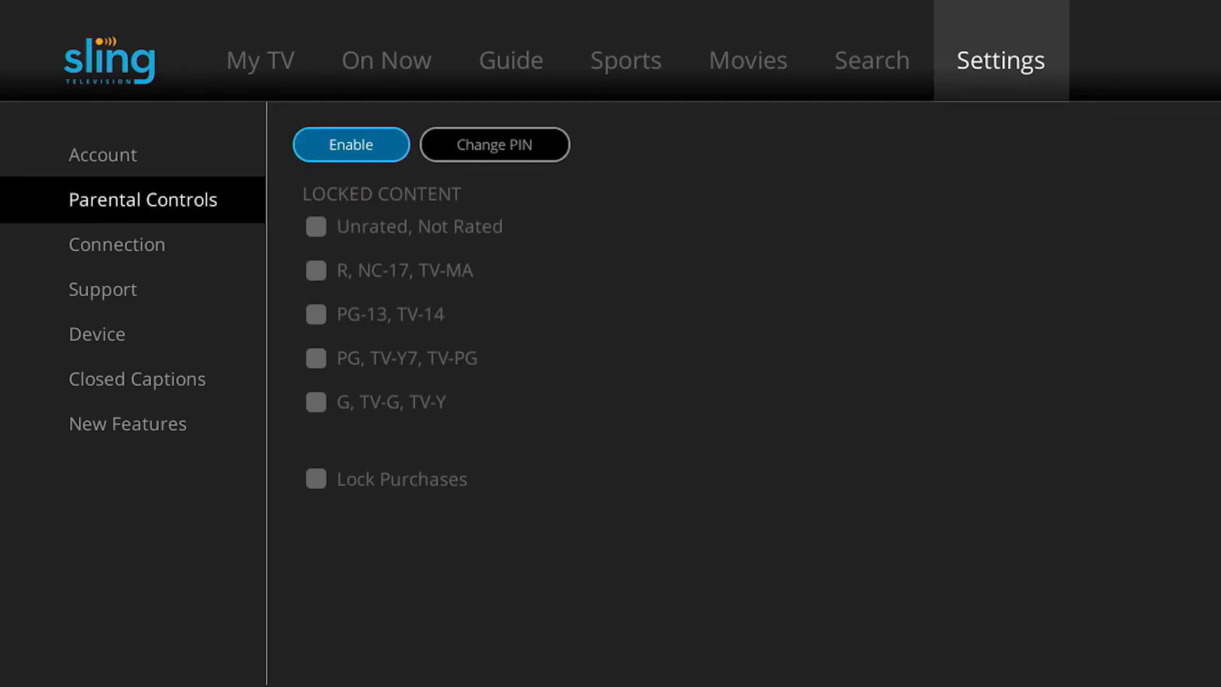
Enable parental controls by creating and confirming a new four-digit PIN.
click(351, 144)
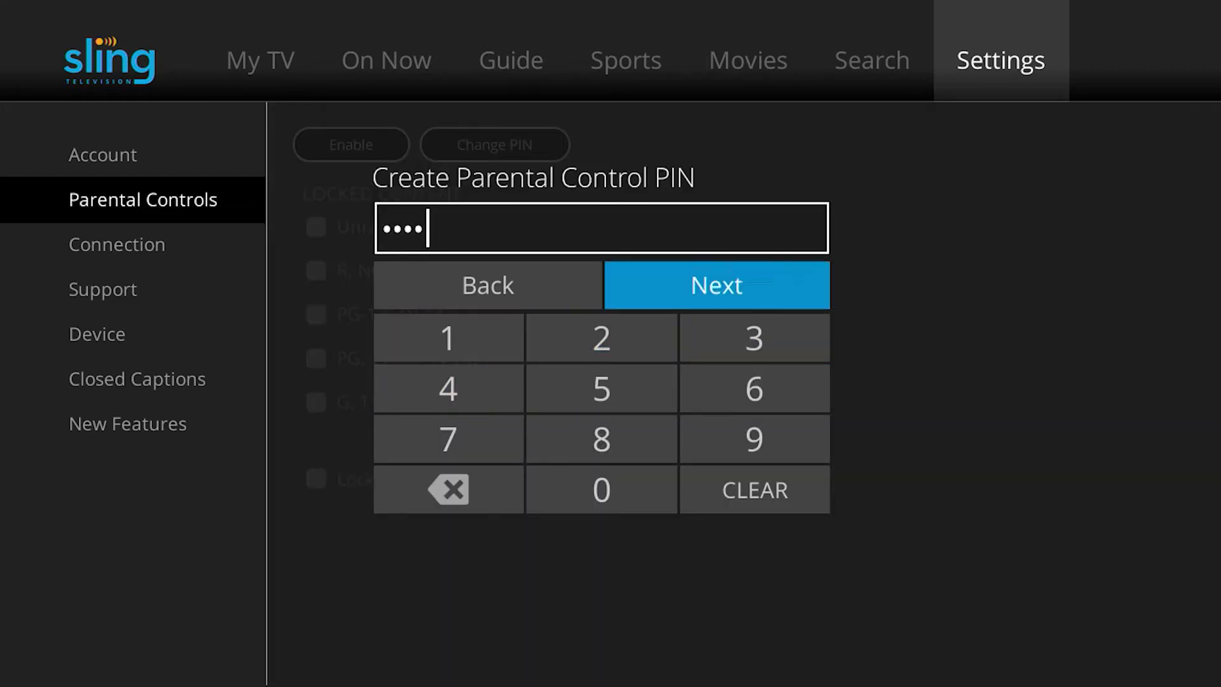
click(715, 284)
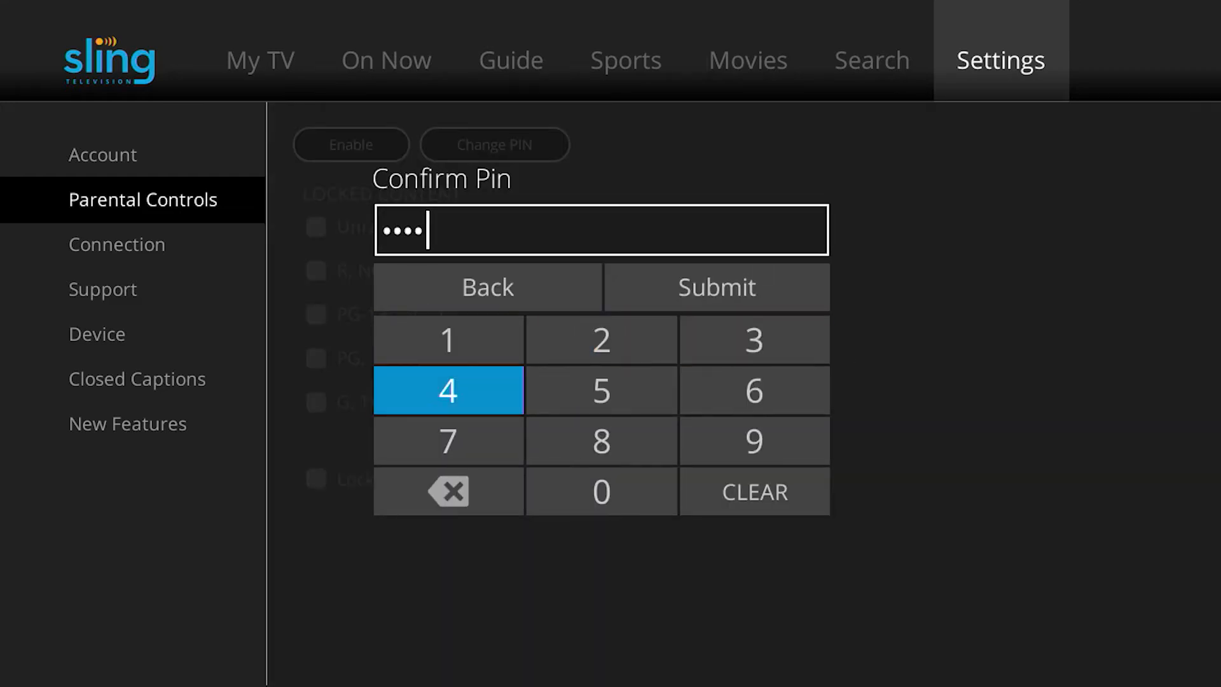
click(715, 286)
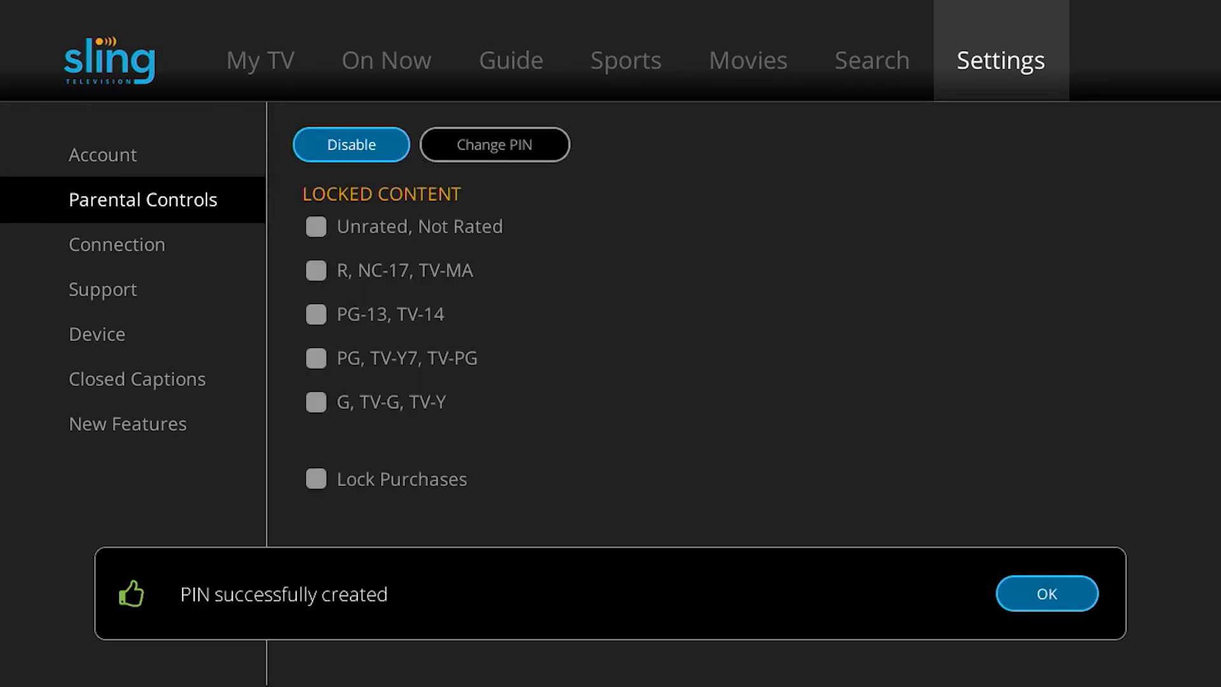
click(1046, 593)
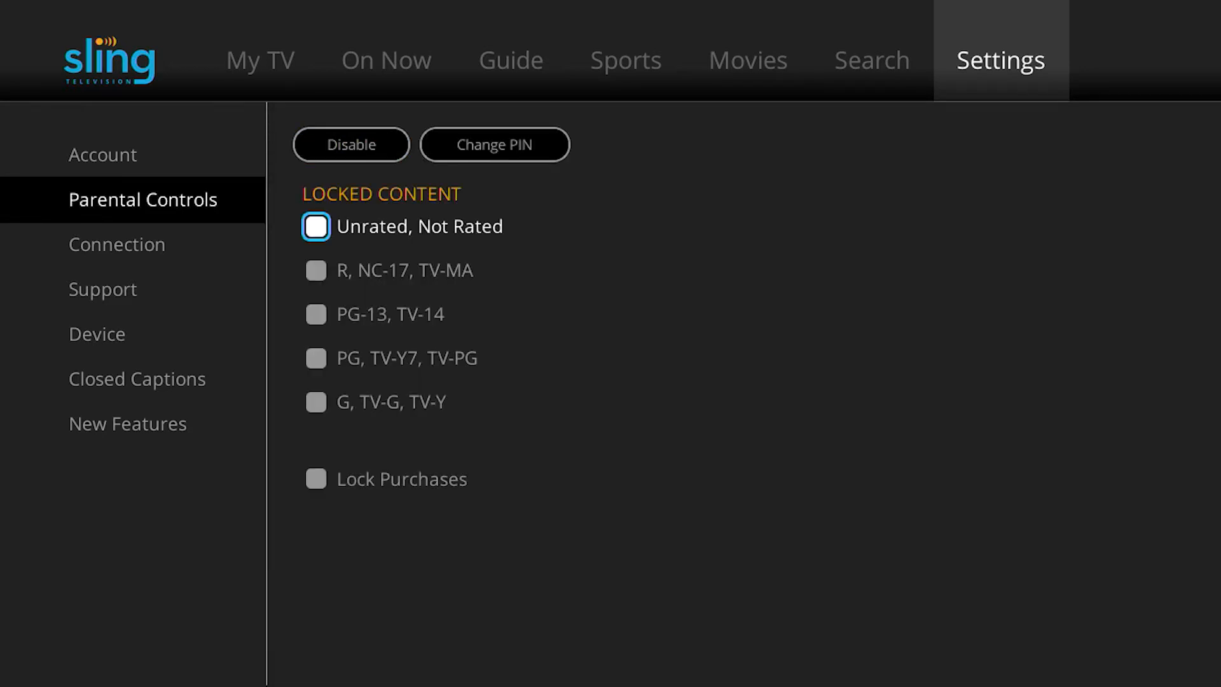
Lock Unrated, R/NC-17/TV-MA and PG-13/TV-14 content and require the PIN for purchases.
click(316, 226)
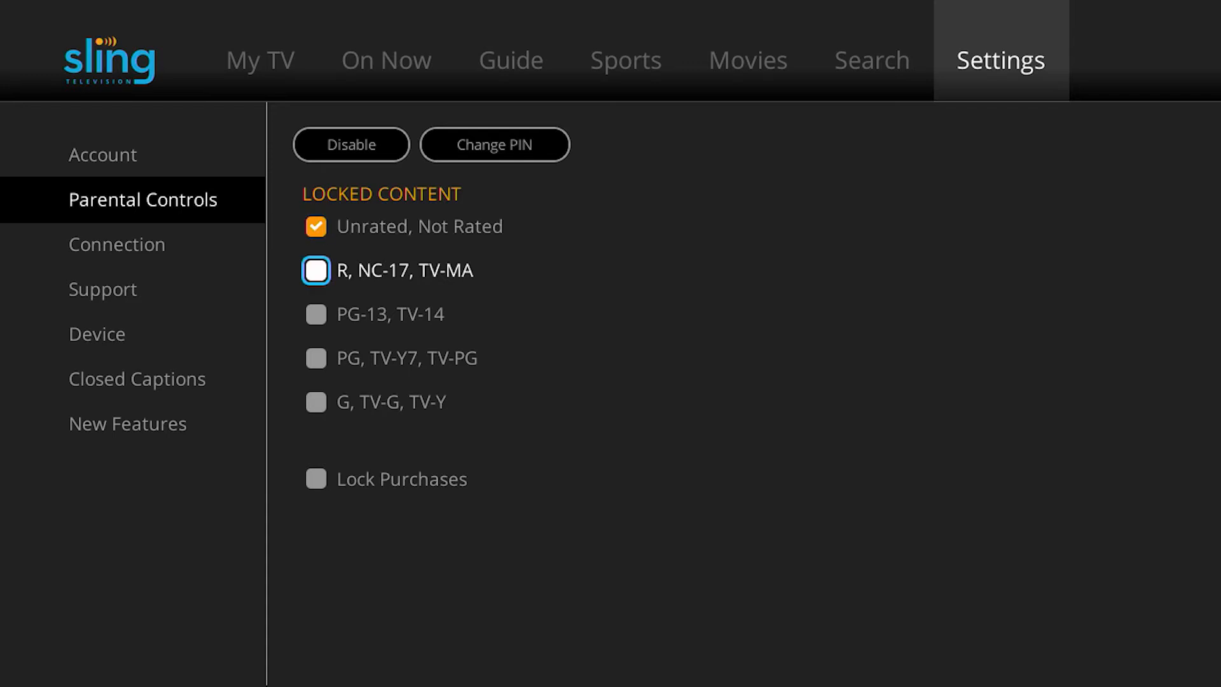
click(316, 269)
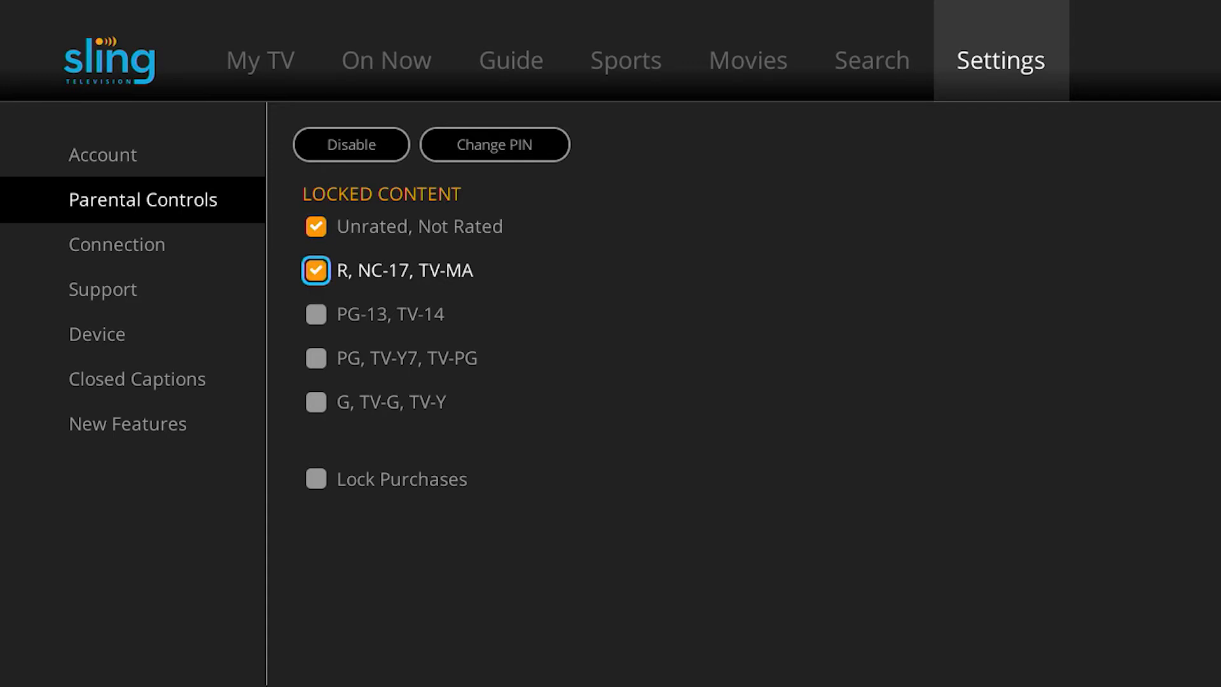
click(316, 314)
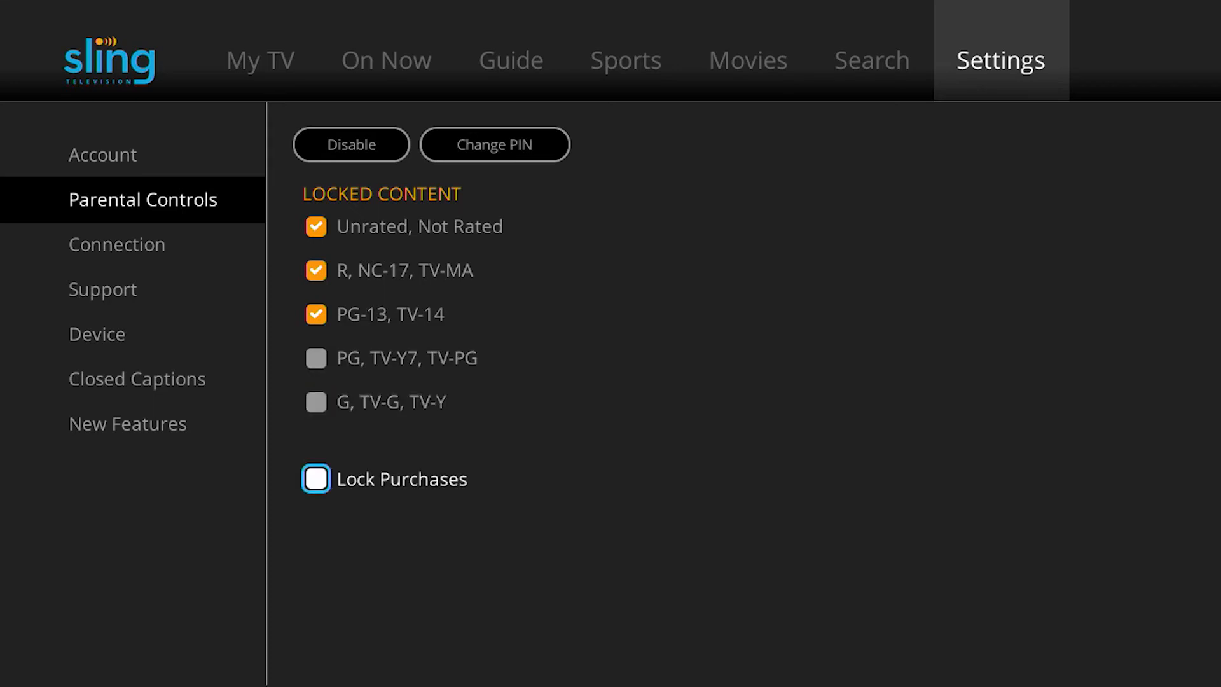
click(315, 478)
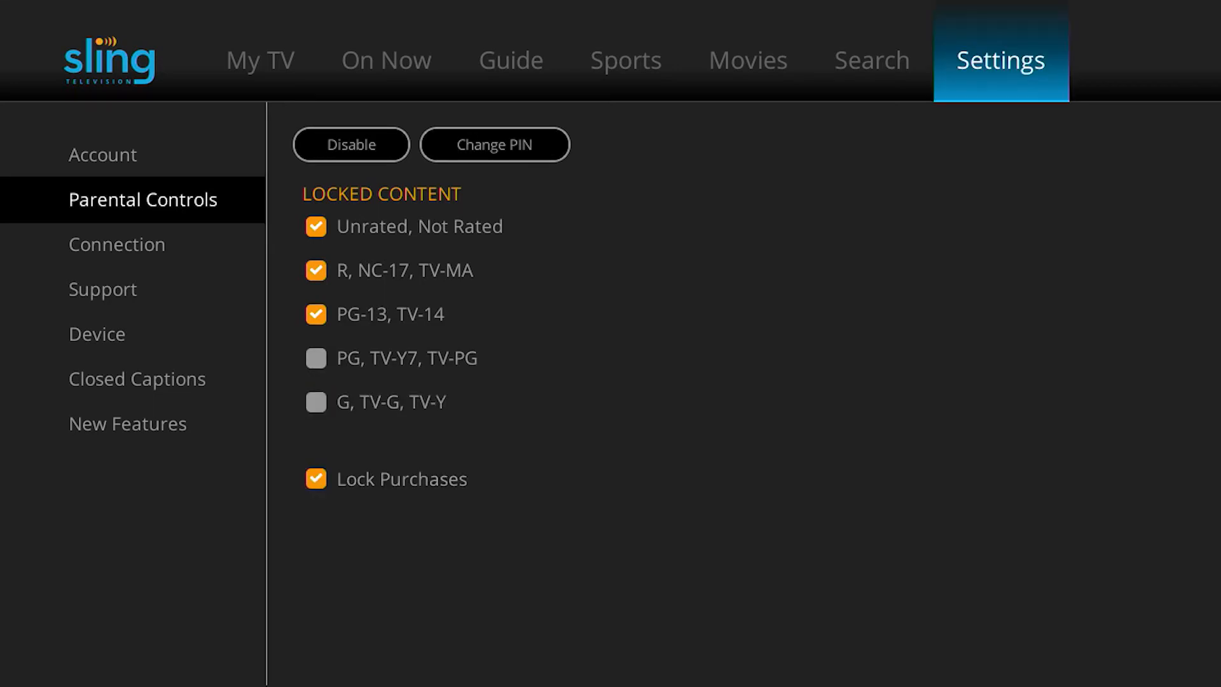
click(747, 60)
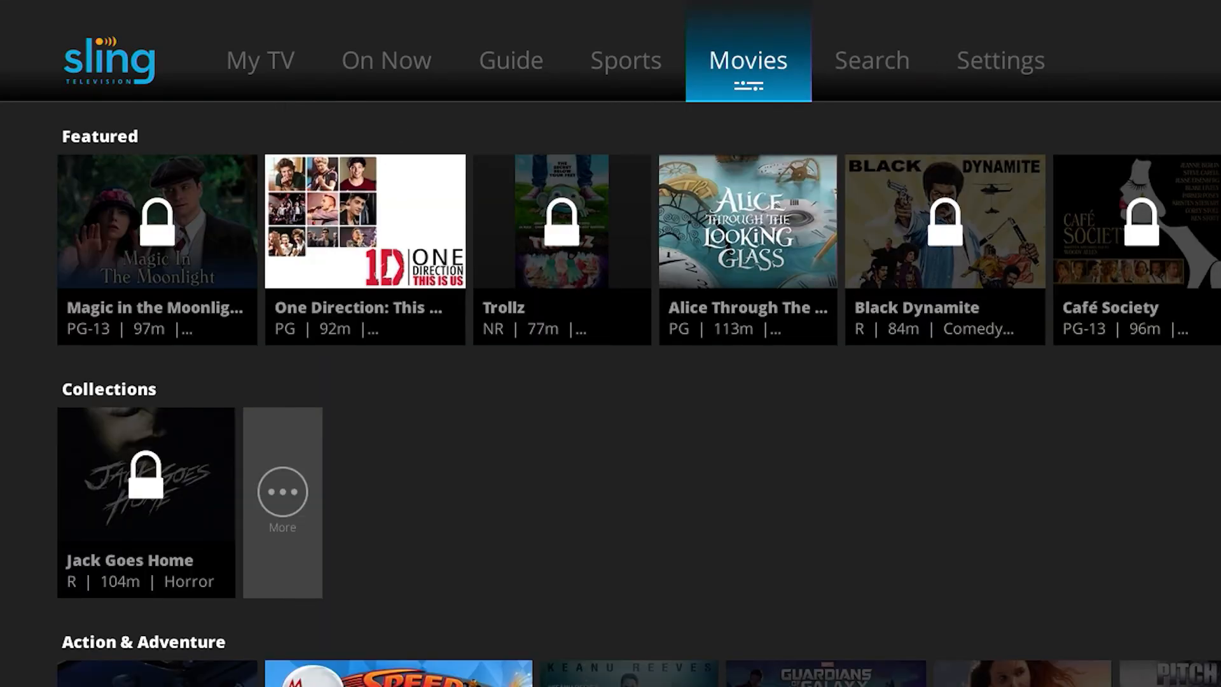
Check the Sports tab, Guide and FX channel schedule where restricted titles show lock icons.
click(625, 59)
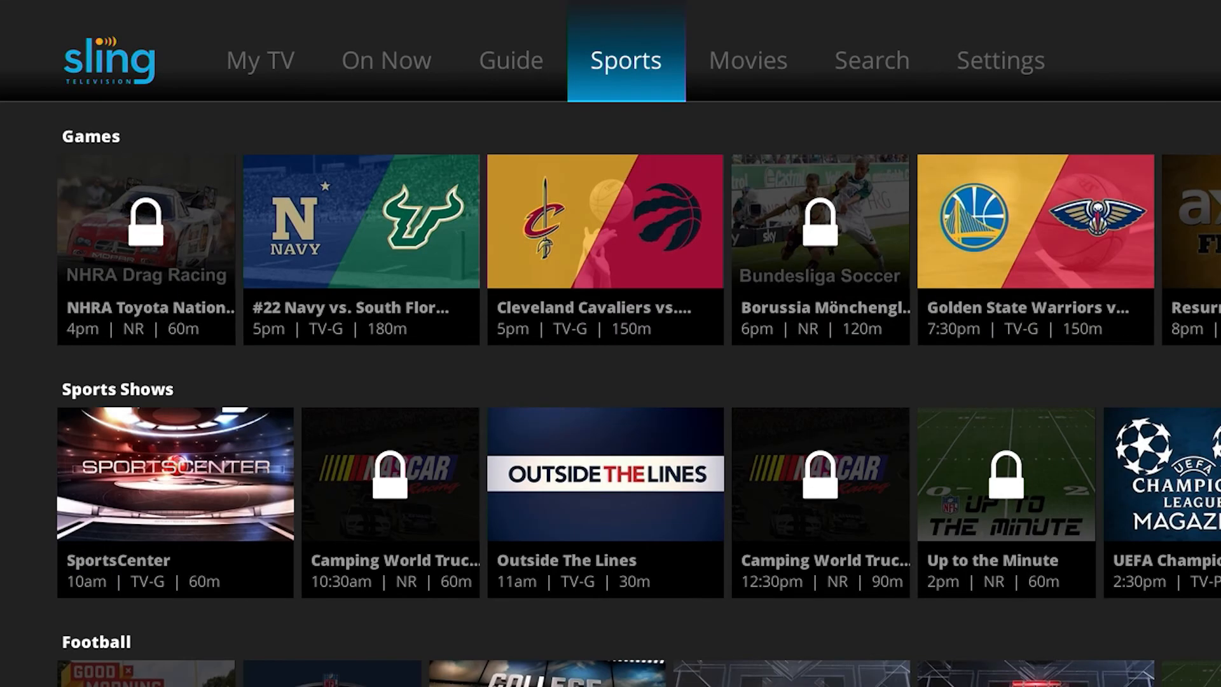
click(510, 60)
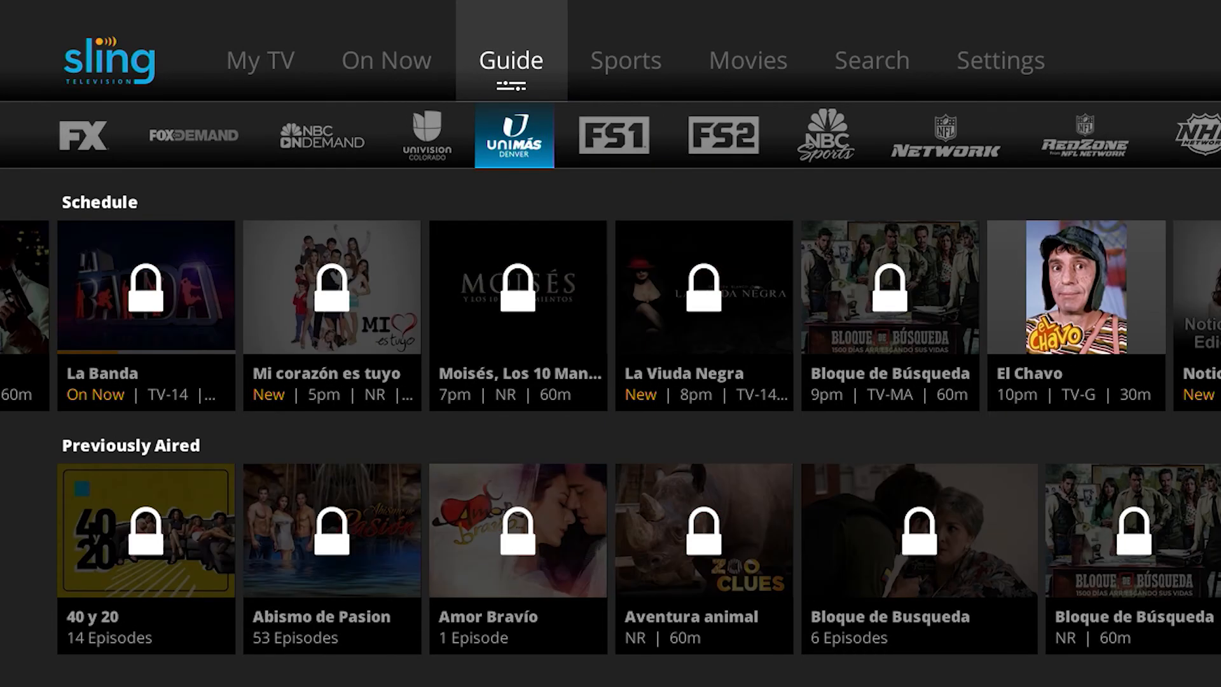
click(193, 134)
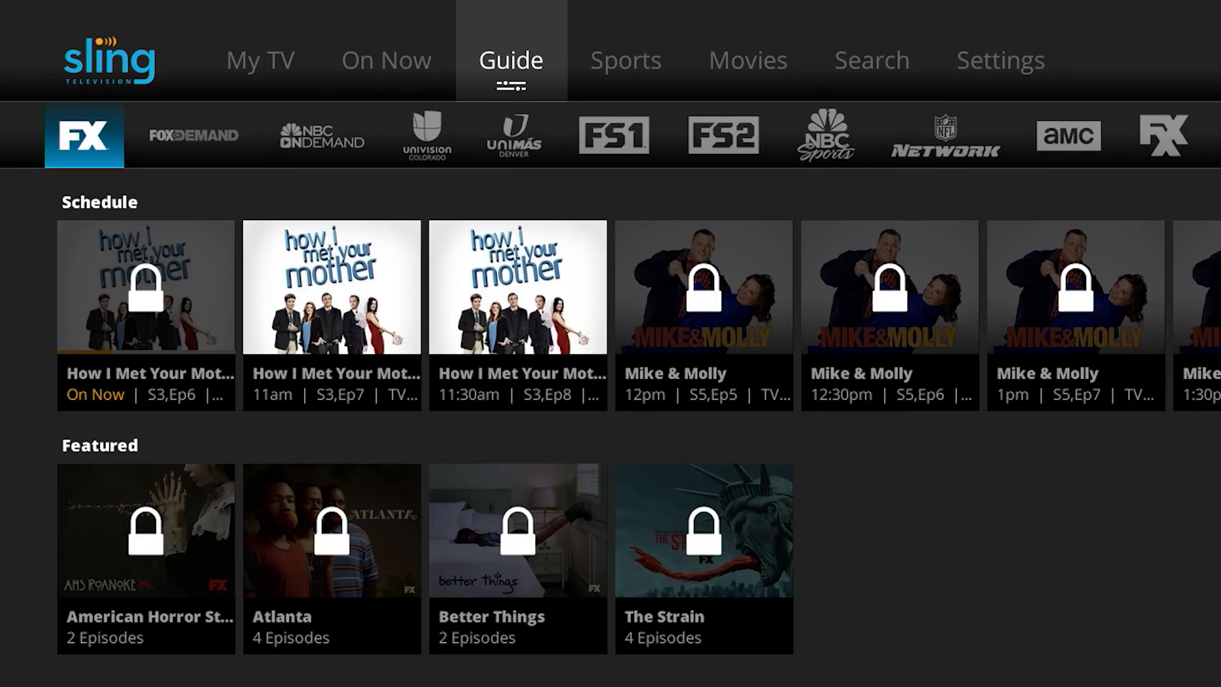
Attempt to watch the locked How I Met Your Mother episode and enter the four-digit parental PIN.
click(145, 288)
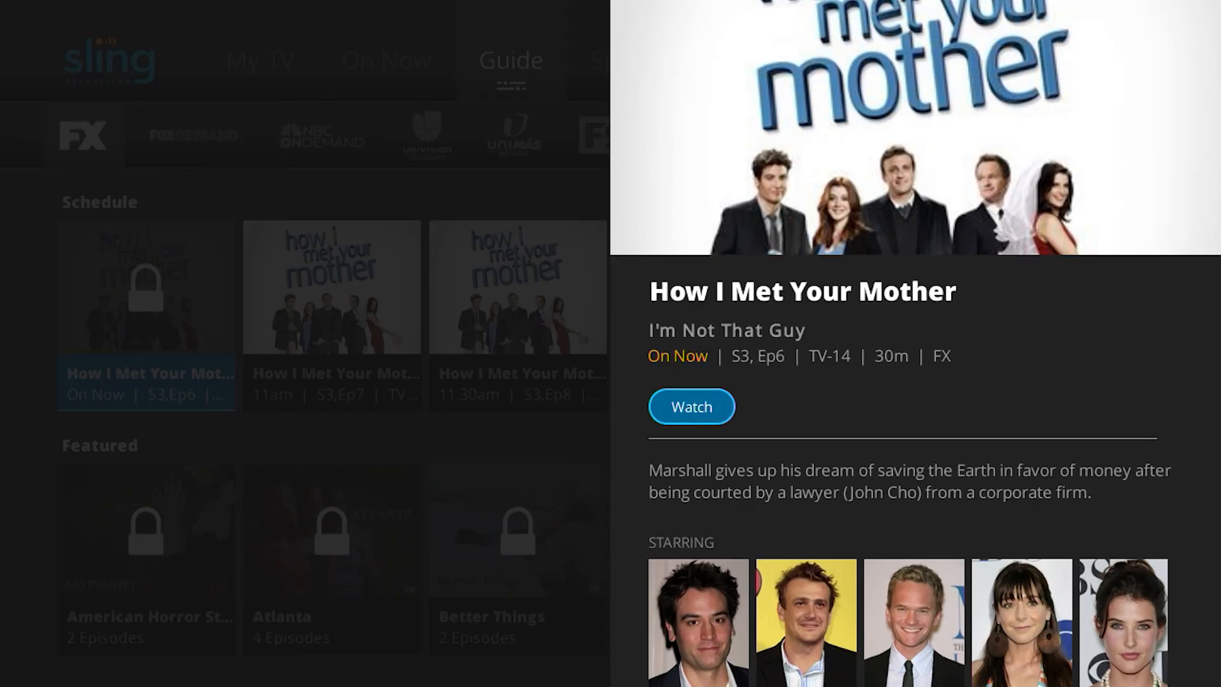
click(691, 407)
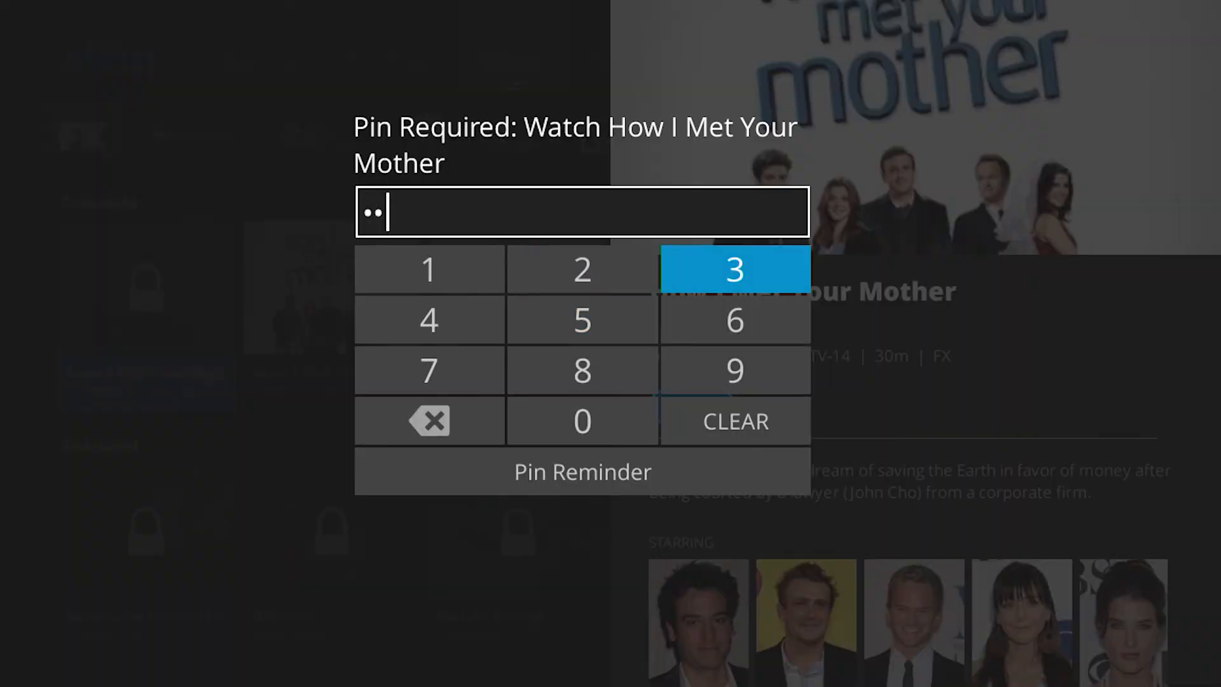
click(427, 319)
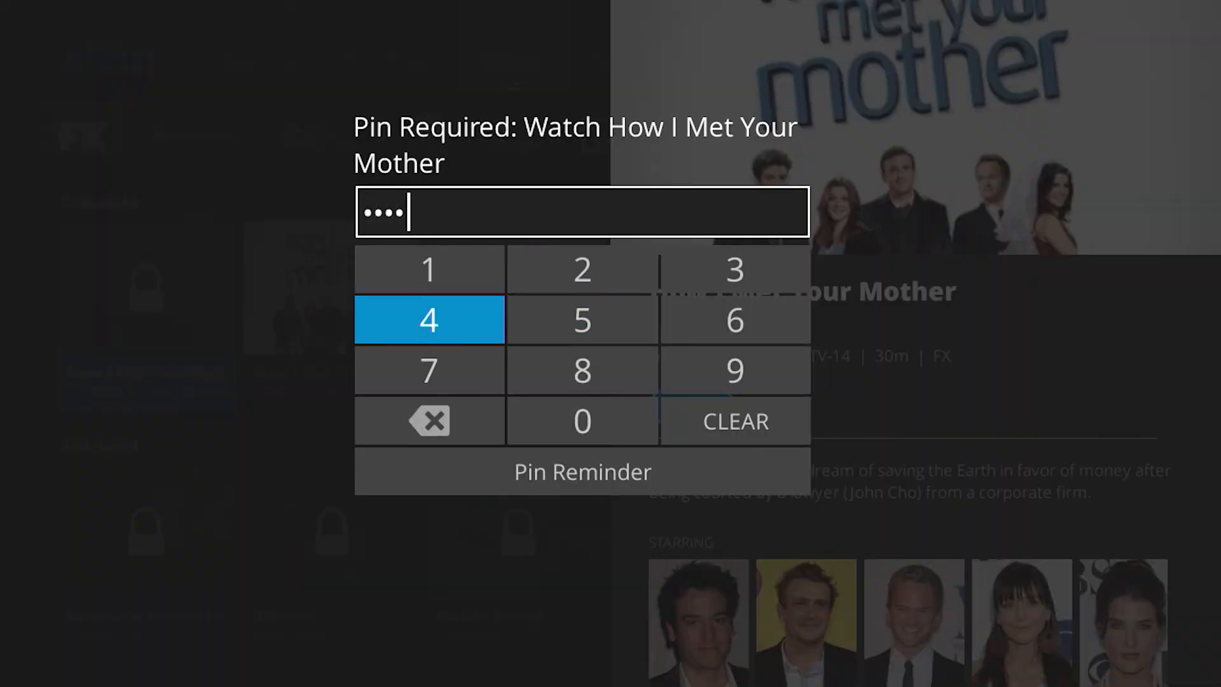